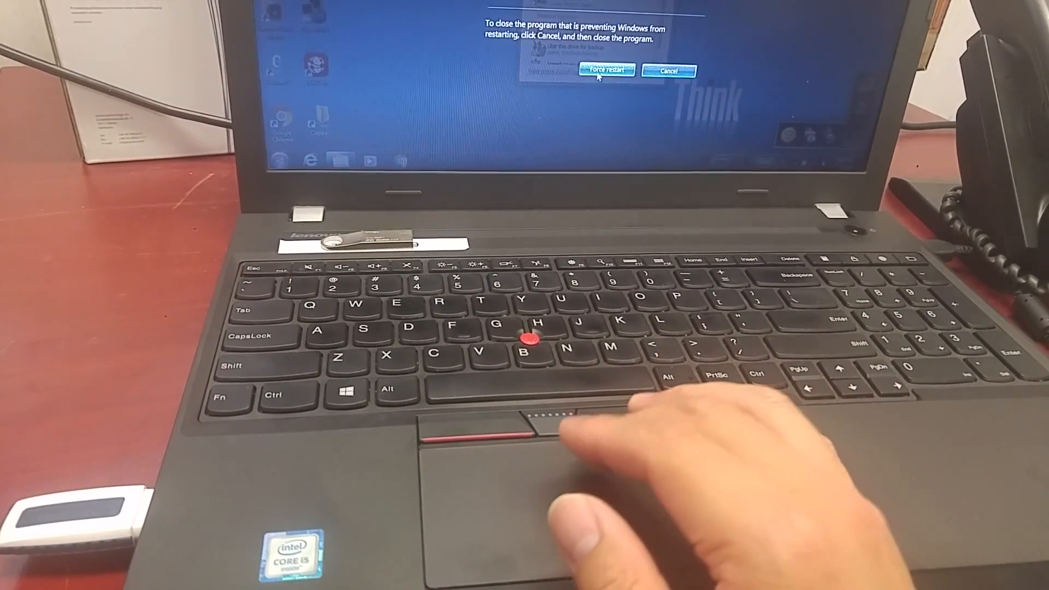
Step: Force the Windows restart despite the blocking program warning
{"action": "left_click", "coordinate": [605, 70]}
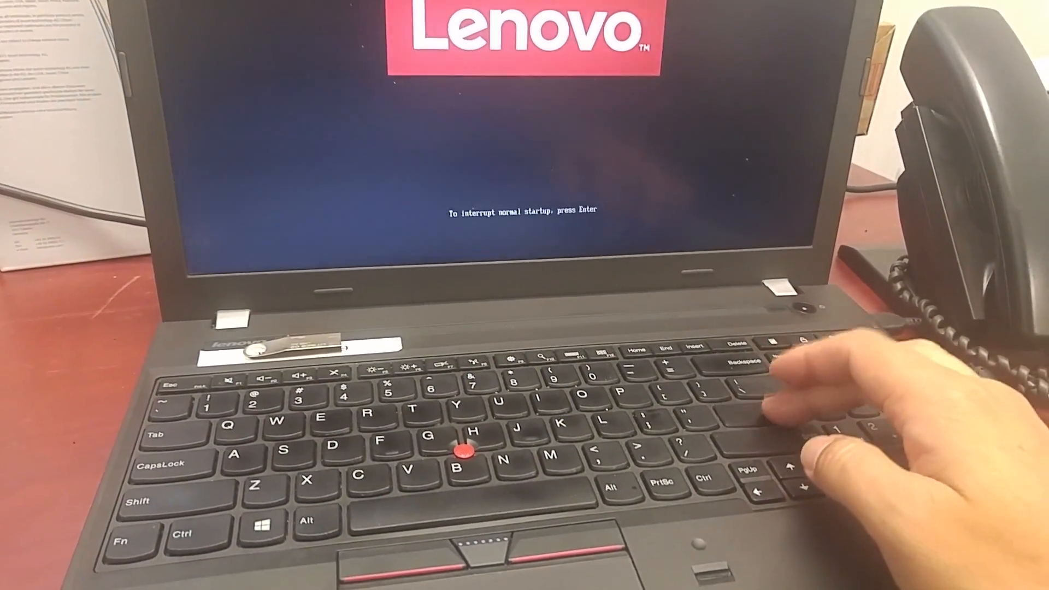
Step: Interrupt normal startup at the Lenovo logo
{"action": "key", "text": "Enter"}
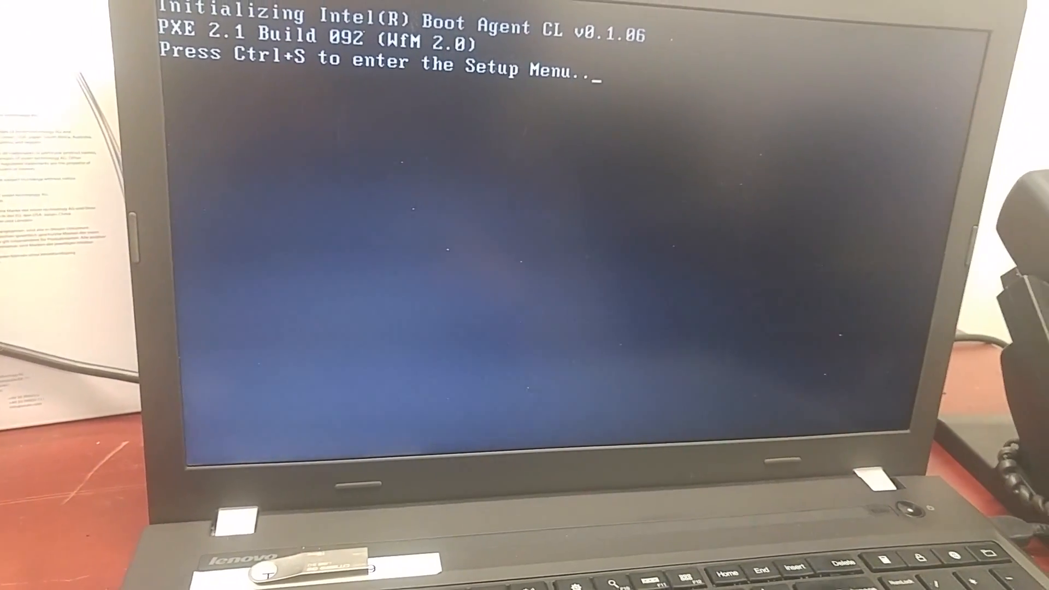
Step: Enter ThinkPad Setup to set UEFI/Legacy Boot to Both with Legacy First
{"action": "key", "text": "ctrl+s"}
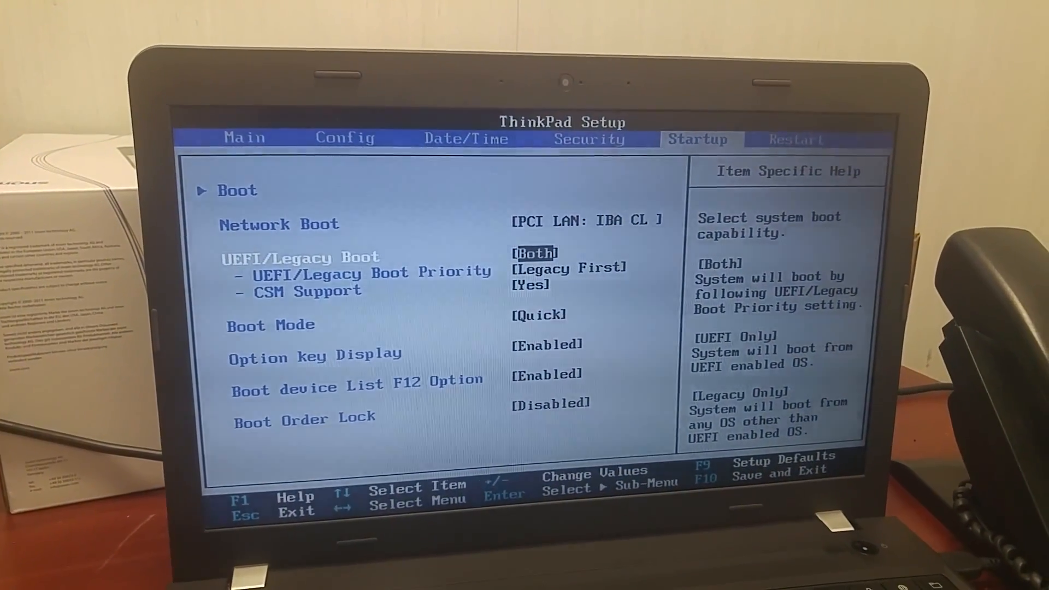
{"action": "key", "text": "down"}
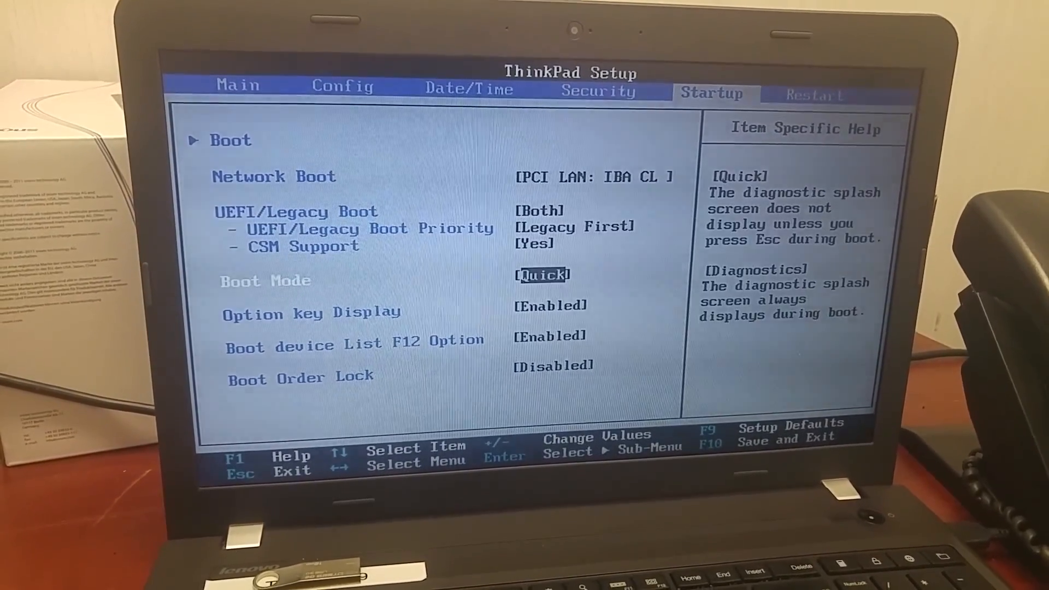
{"action": "key", "text": "Down"}
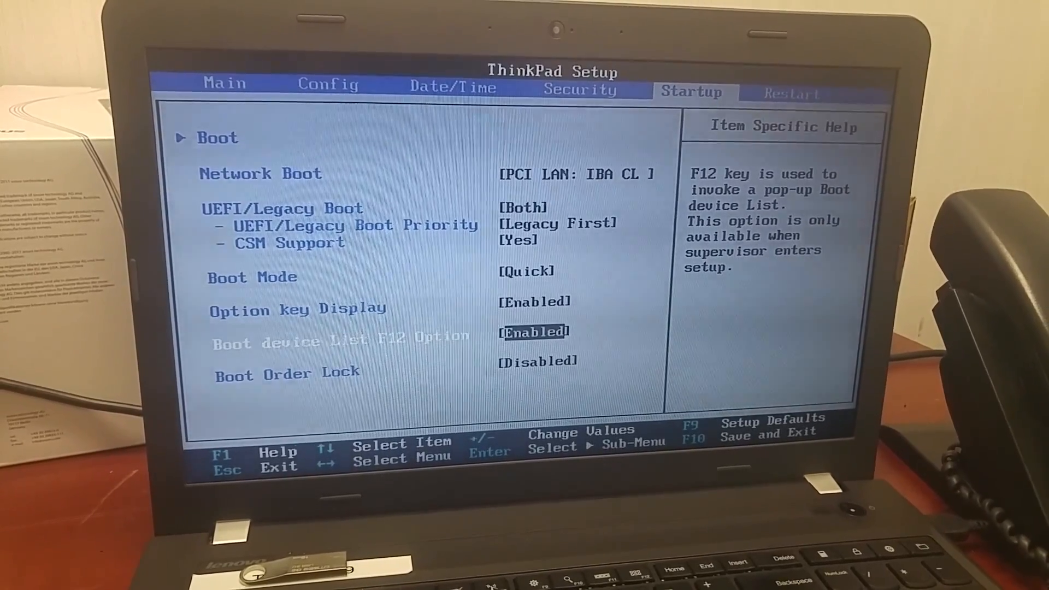
{"action": "key", "text": "Down"}
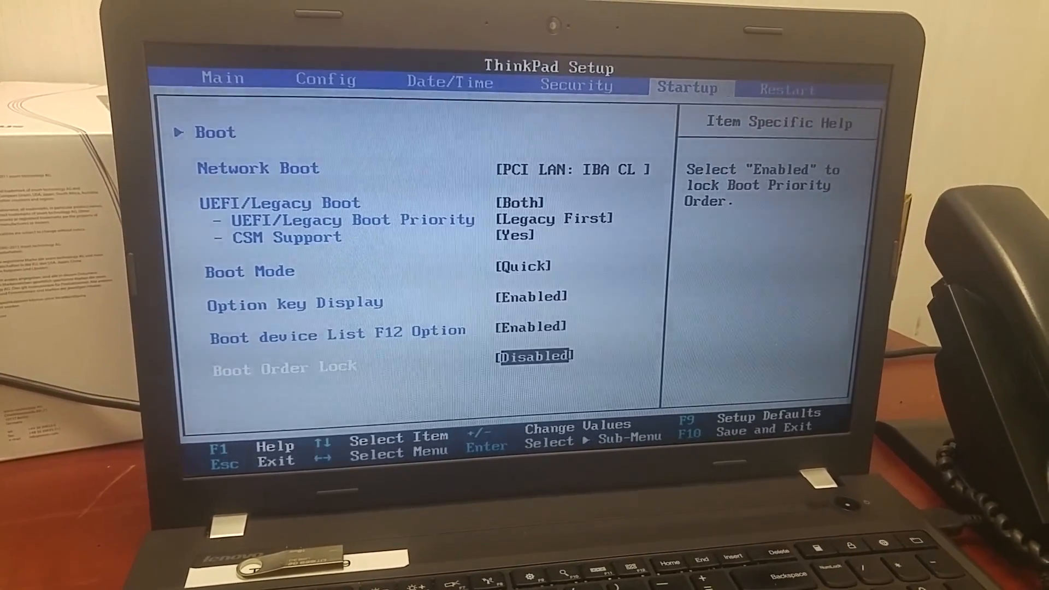
{"action": "key", "text": "up"}
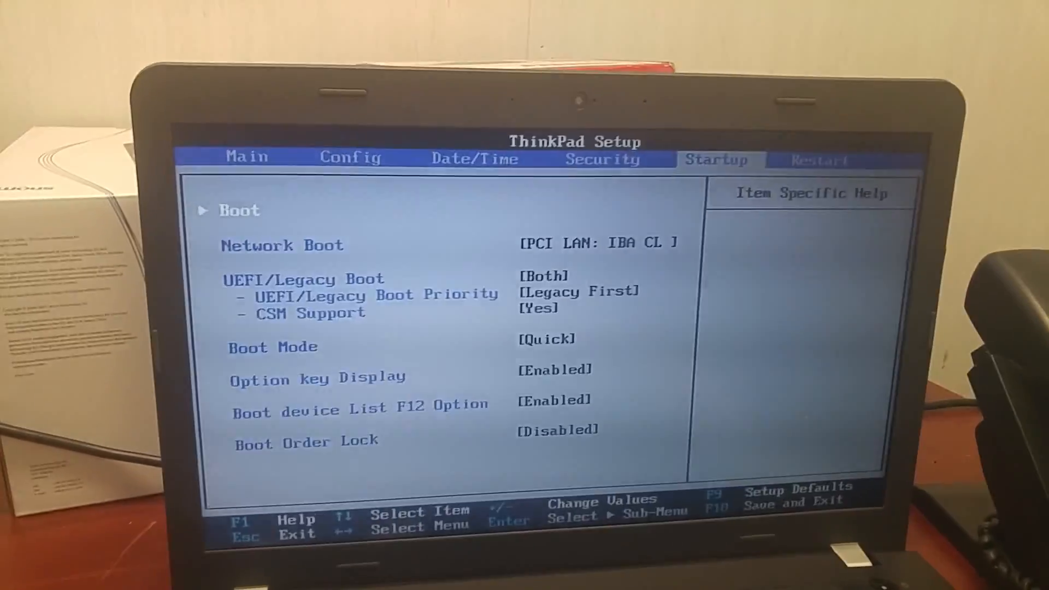
{"action": "key", "text": "Enter"}
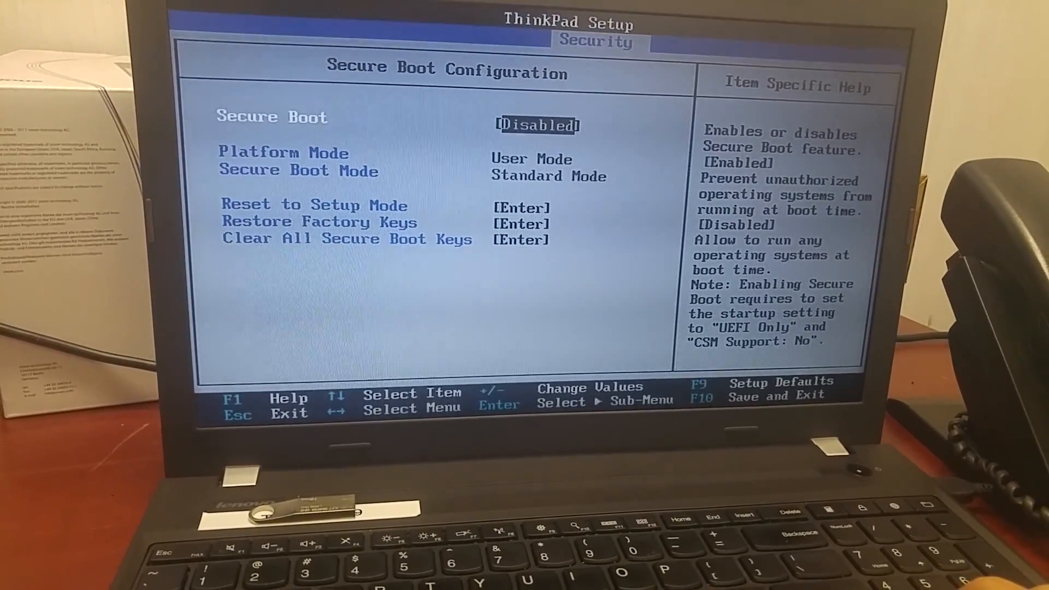
Step: Set Secure Boot to Disabled and request Save and Exit with F10
{"action": "key", "text": "enter"}
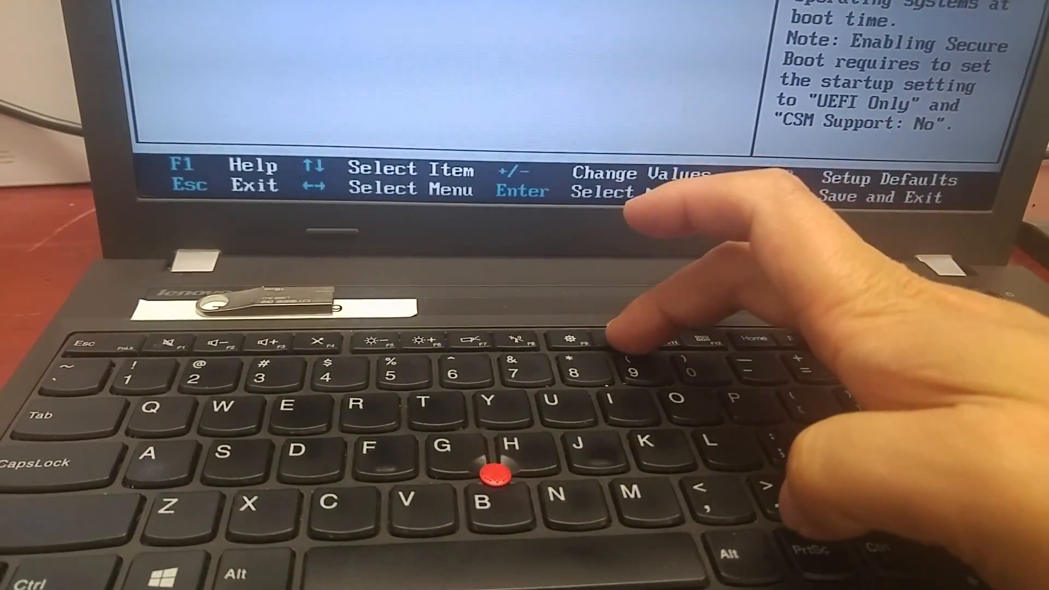
{"action": "key", "text": "F10"}
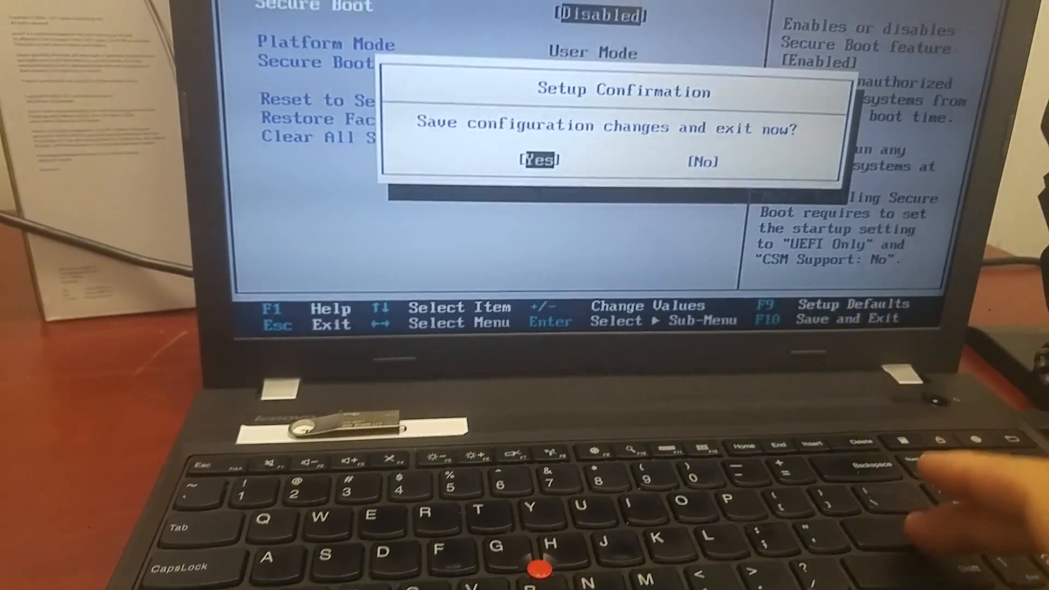